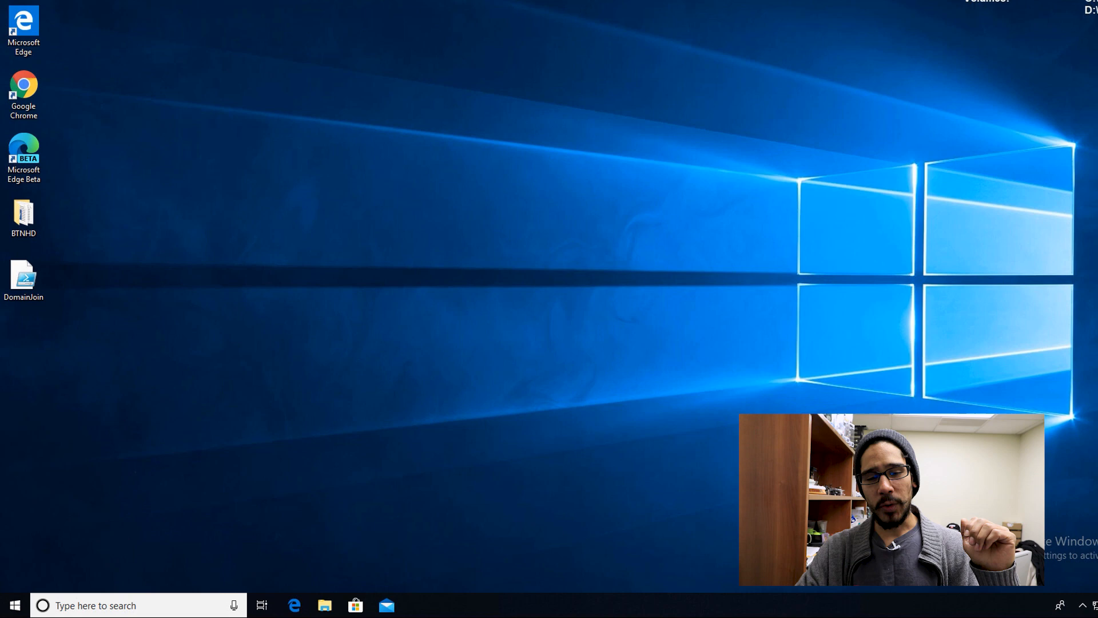
- Launch File Explorer from the Start button's quick tools menu
{"action": "right_click", "coordinate": [14, 604]}
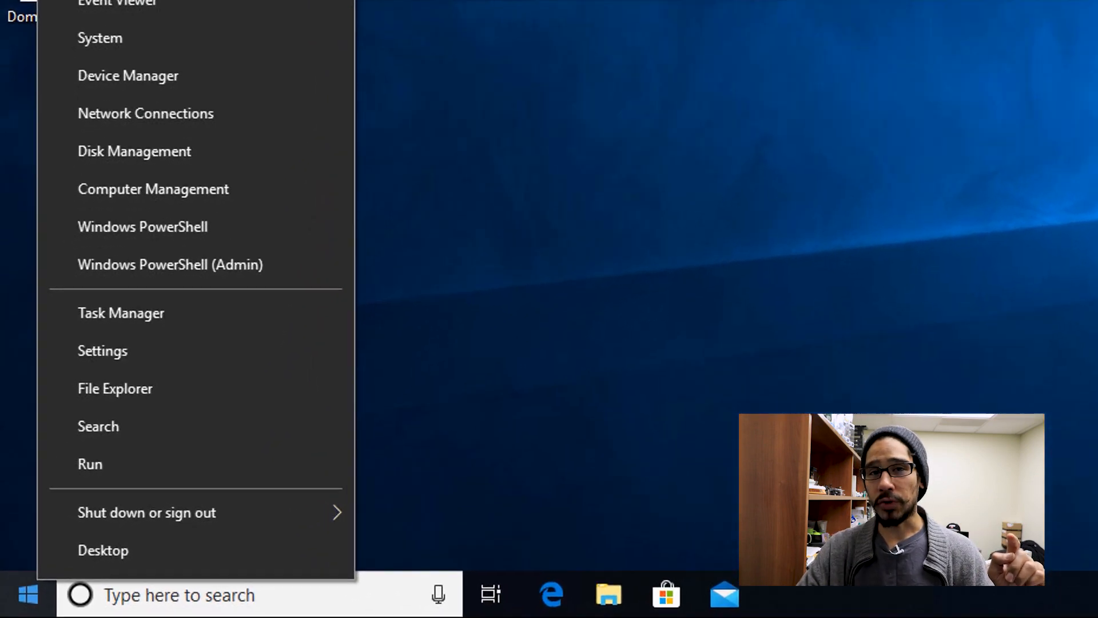
{"action": "left_click", "coordinate": [89, 463]}
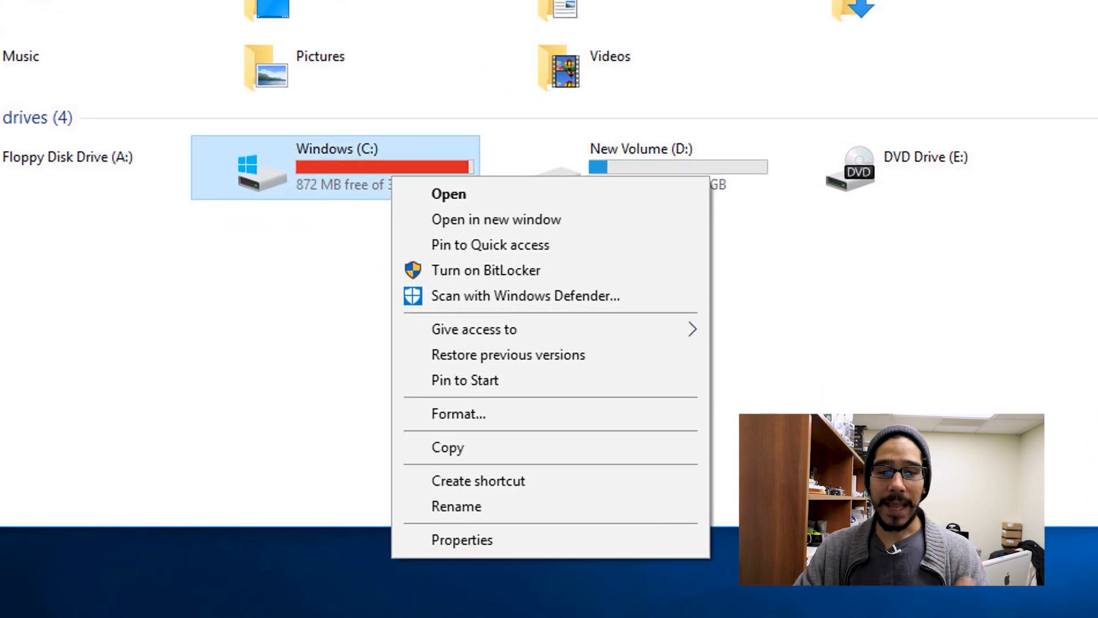
- Run Disk Cleanup on C: from its Properties, deleting the checked file types (65.7 MB)
{"action": "left_click", "coordinate": [461, 538]}
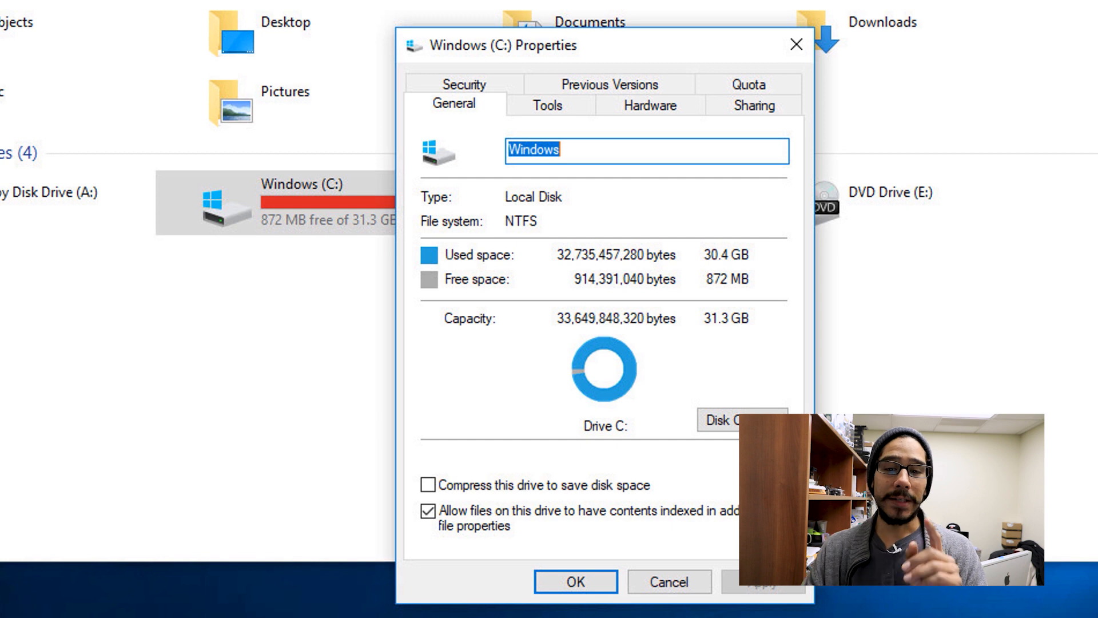
{"action": "left_click", "coordinate": [741, 422]}
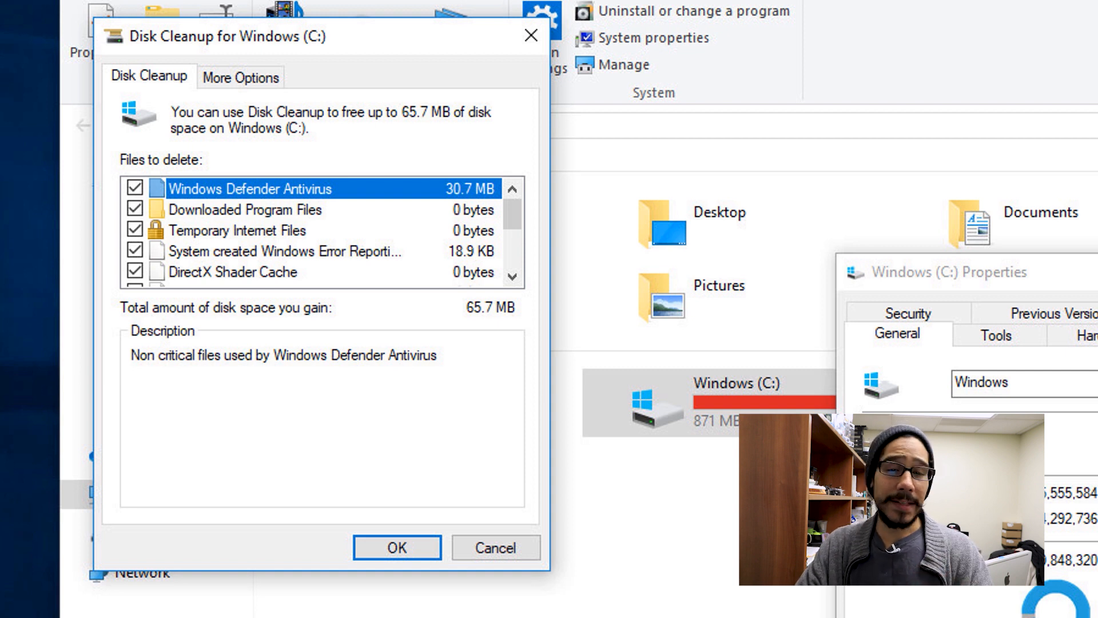
{"action": "left_click", "coordinate": [241, 76]}
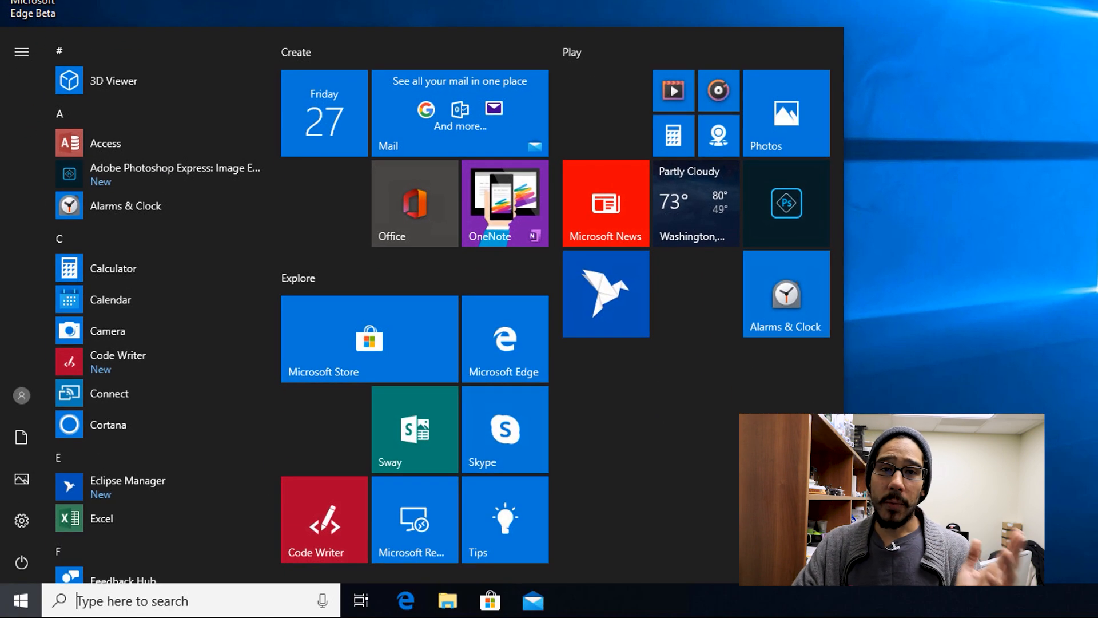
- In Programs and Features, sort by Size and select the 6.86 GB Windows Assessment and Deployment Kit
{"action": "type", "text": "control"}
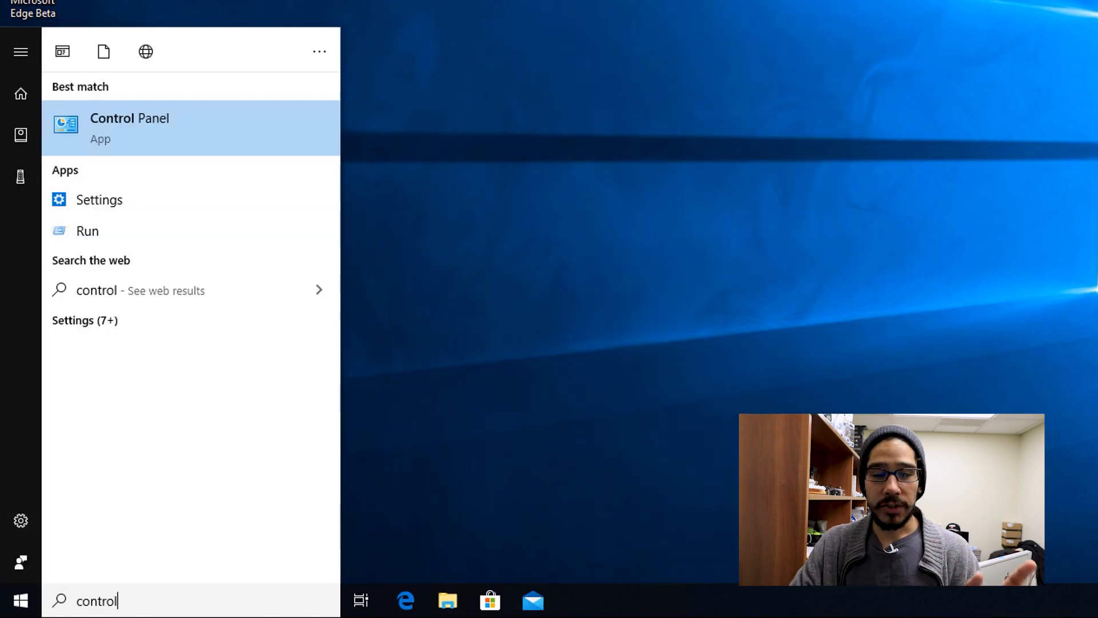
{"action": "left_click", "coordinate": [129, 128]}
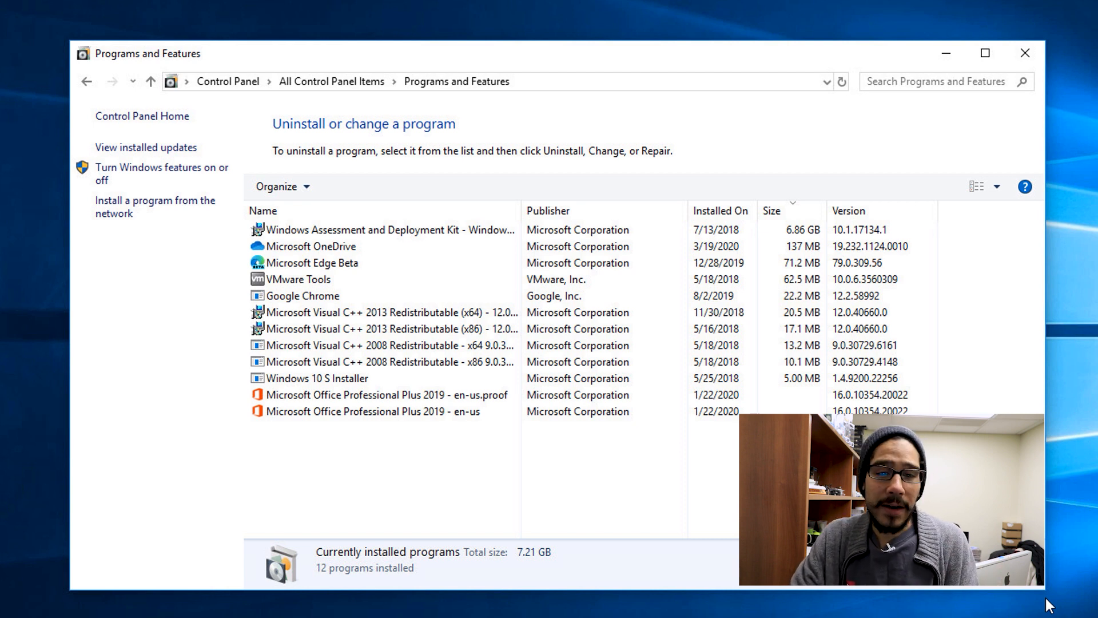
{"action": "left_click", "coordinate": [385, 230]}
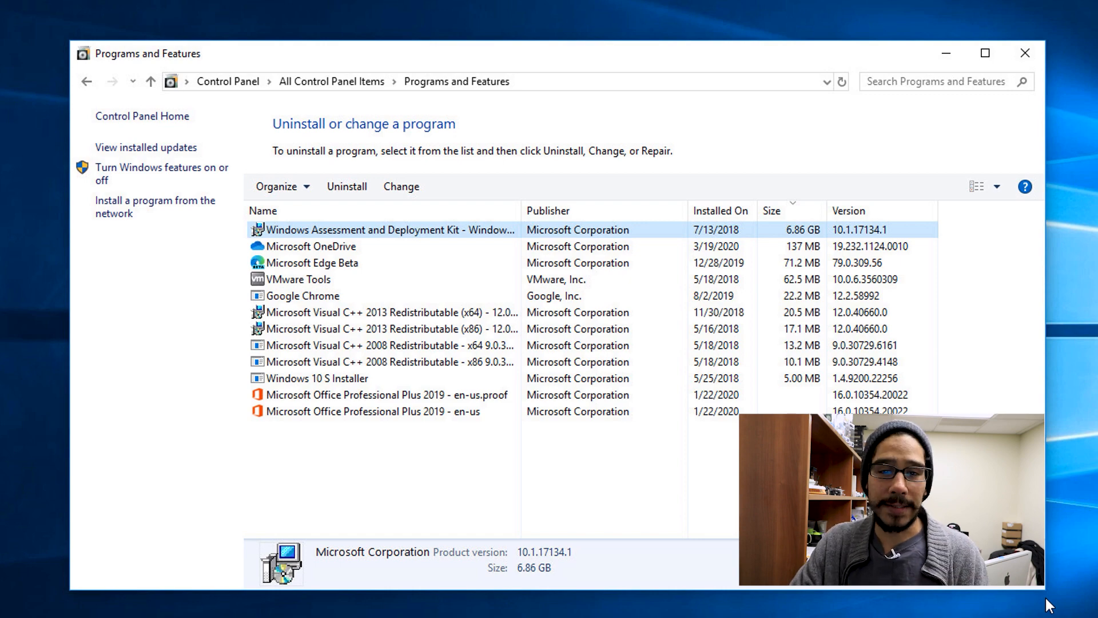
{"action": "left_click", "coordinate": [1024, 53]}
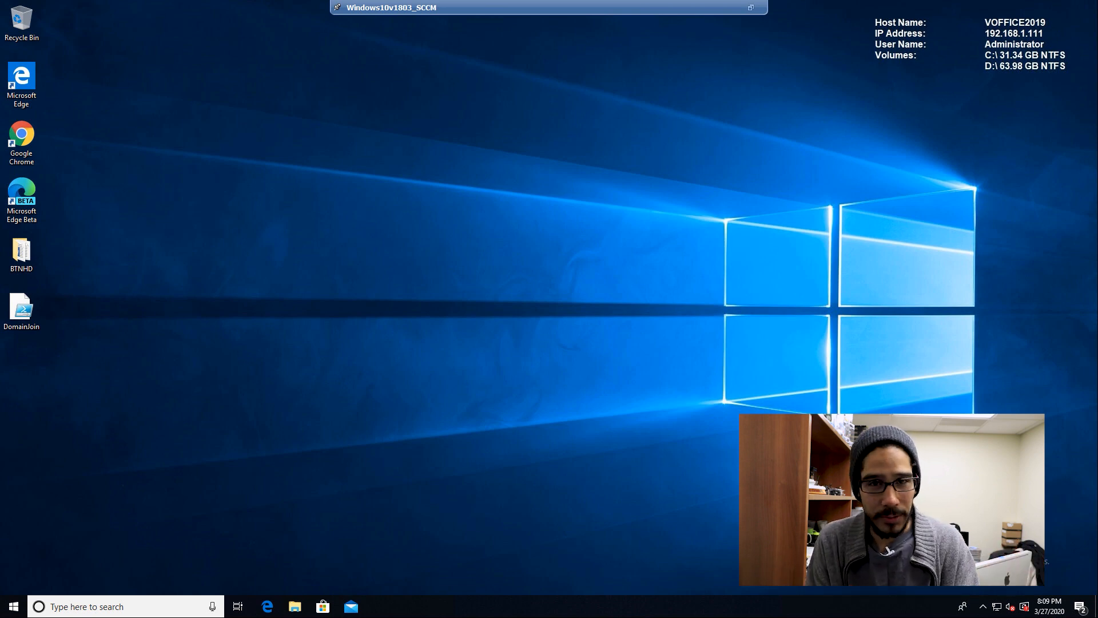
- In Settings > Apps, show the C: drive's apps sorted by Size
{"action": "left_click", "coordinate": [13, 607]}
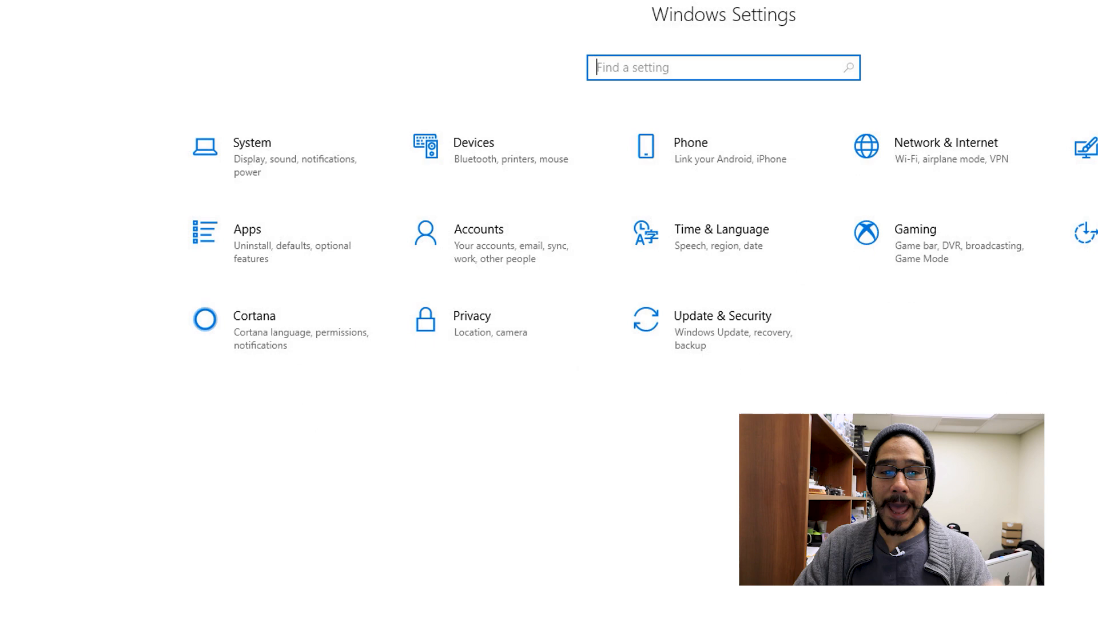
{"action": "left_click", "coordinate": [247, 243]}
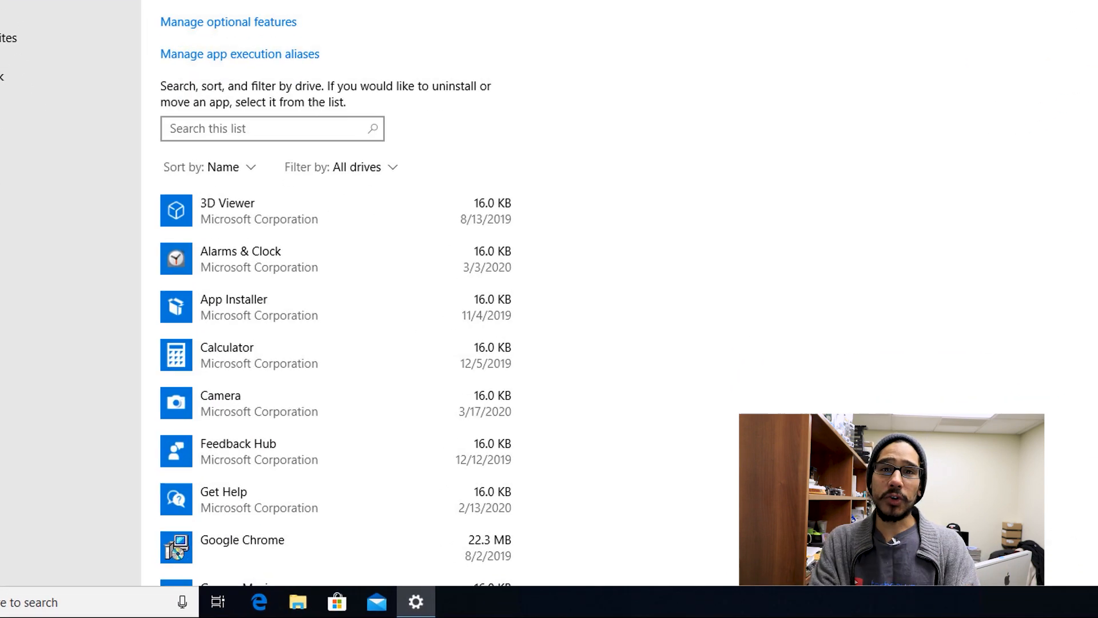
{"action": "scroll", "scroll_direction": "down", "scroll_amount": 3}
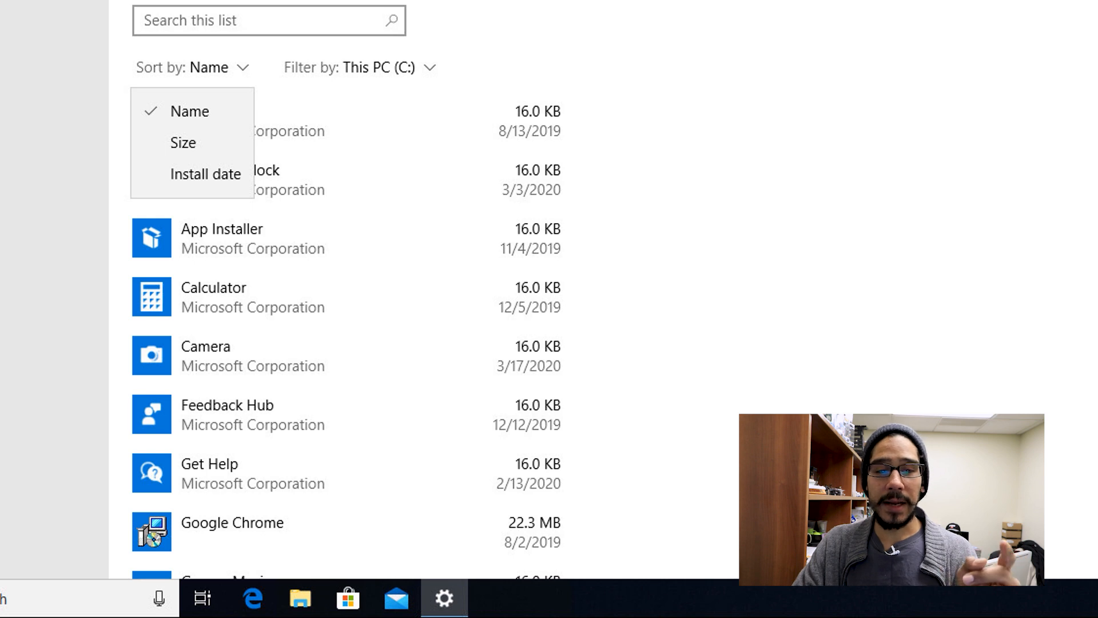
{"action": "left_click", "coordinate": [183, 141]}
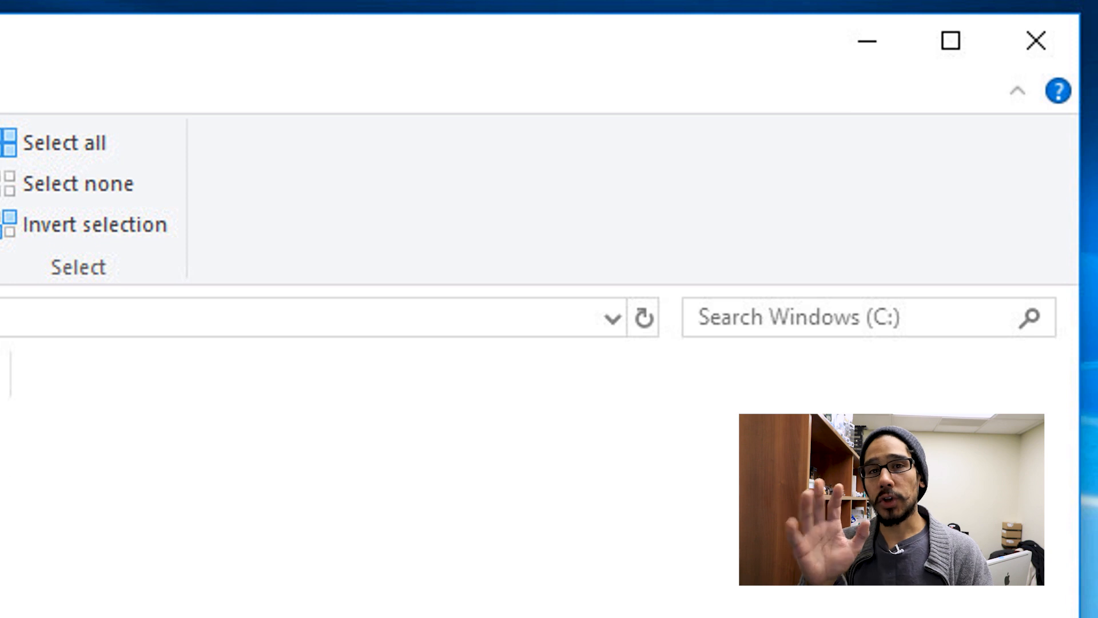
- Search Windows (C:) for Gigantic files over 128 MB using the Size filter
{"action": "type", "text": "Tu"}
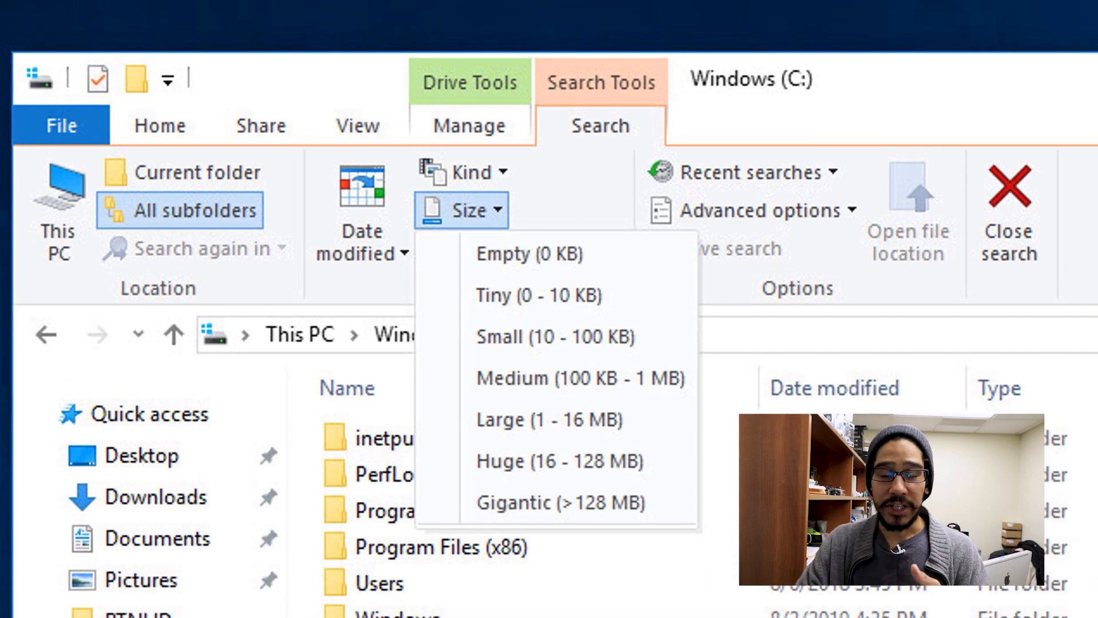
{"action": "left_click", "coordinate": [561, 502]}
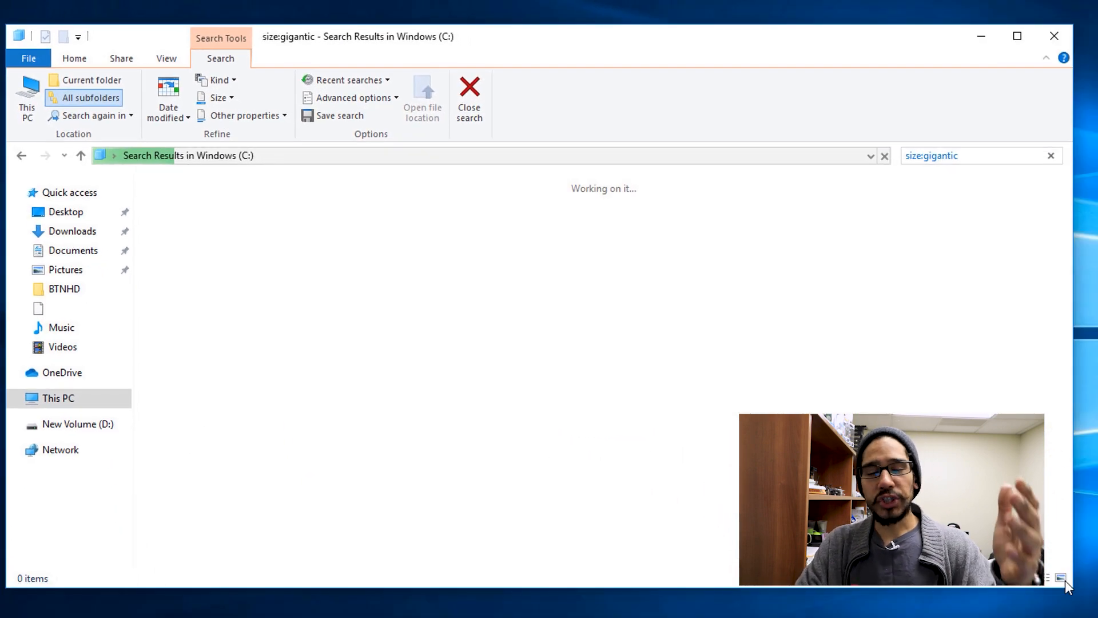